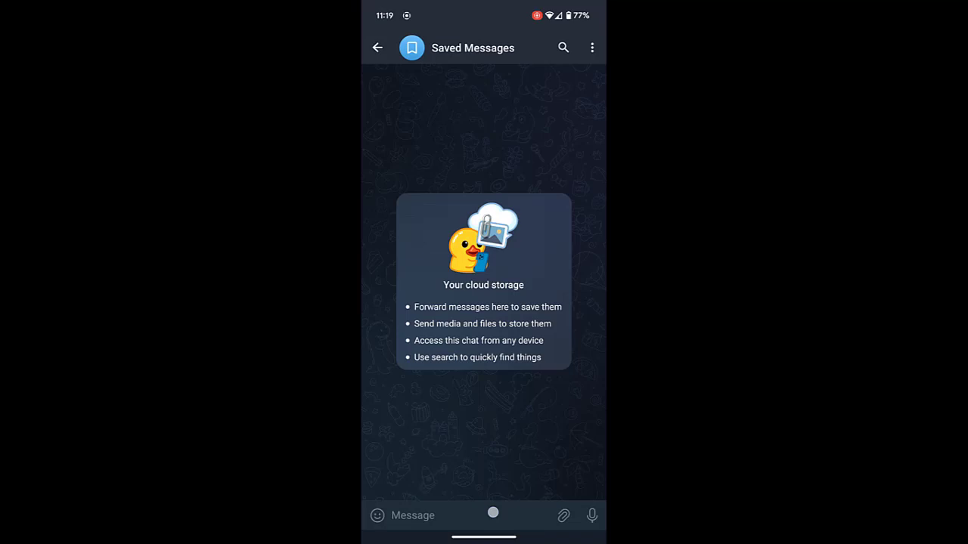
Focus the Saved Messages message box so the on-screen keyboard appears.
{"action": "left_click", "coordinate": [439, 515]}
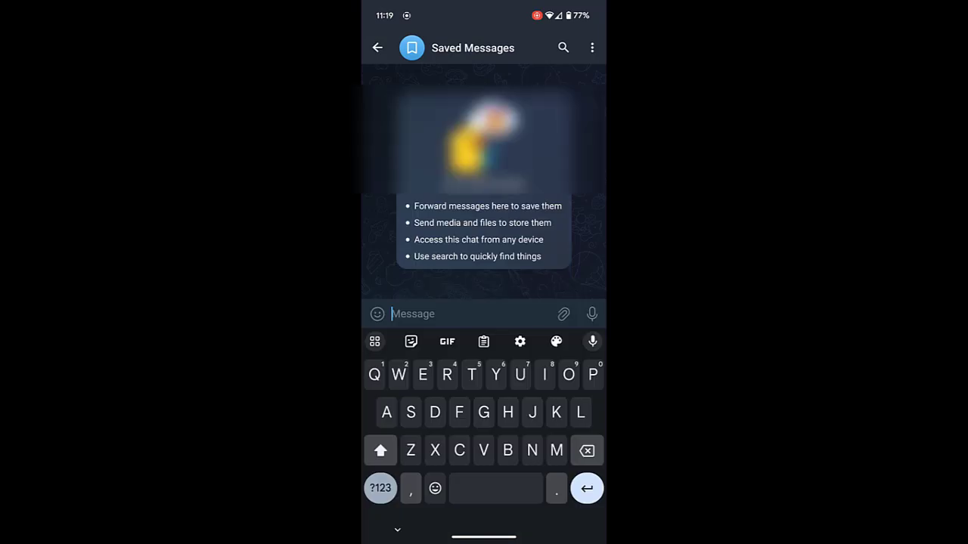